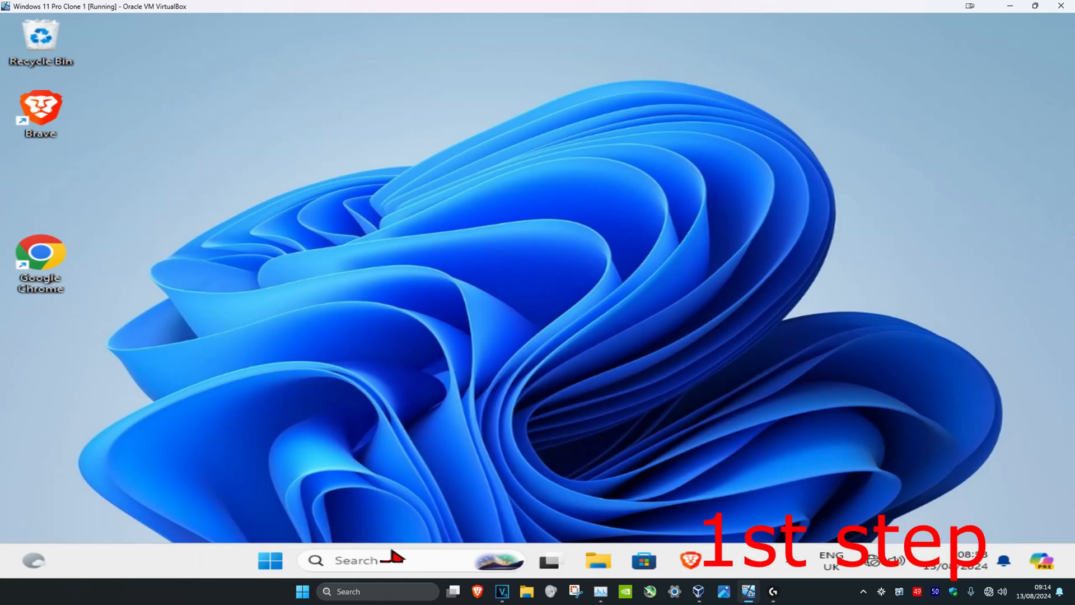
Step: Launch Command Prompt as administrator from a Windows Search for 'CMD'
type("CMD")
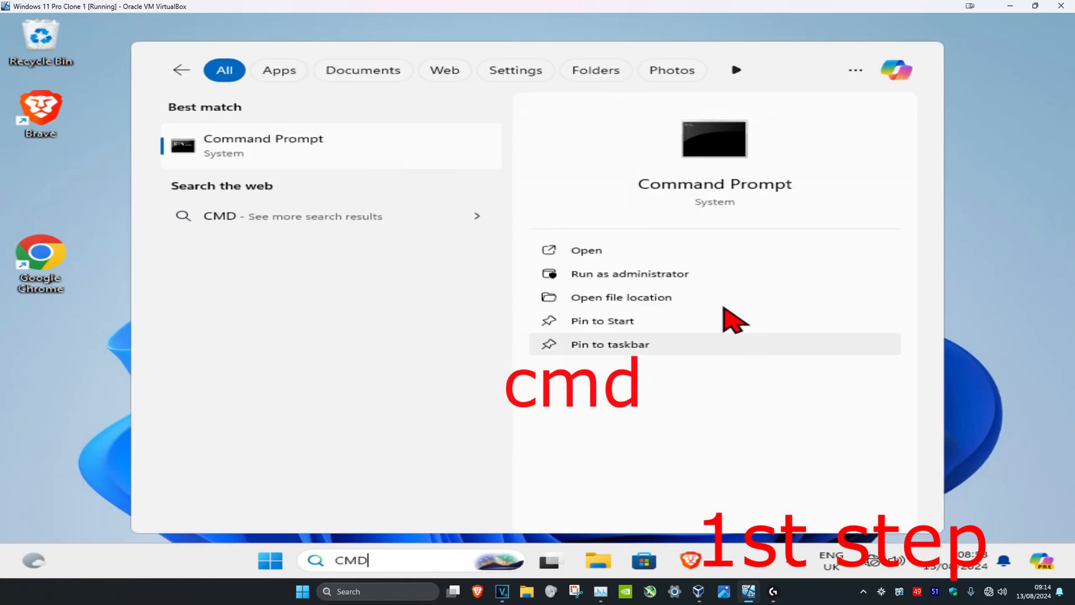
left_click(629, 273)
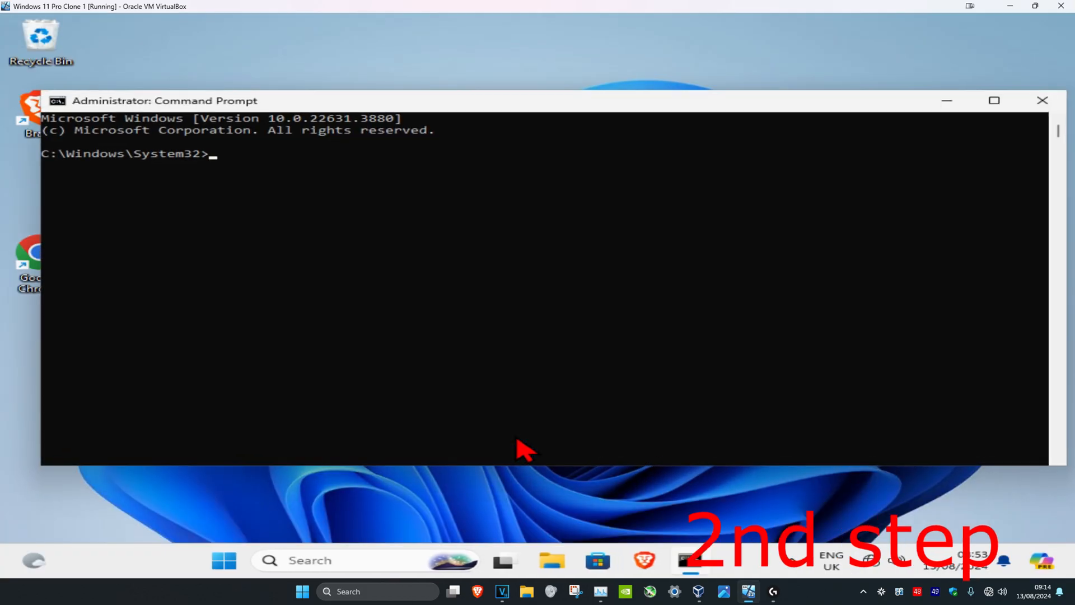
Step: Run chkntfs /x c:, which reports drive C: uses the NTFS file system
type("chk")
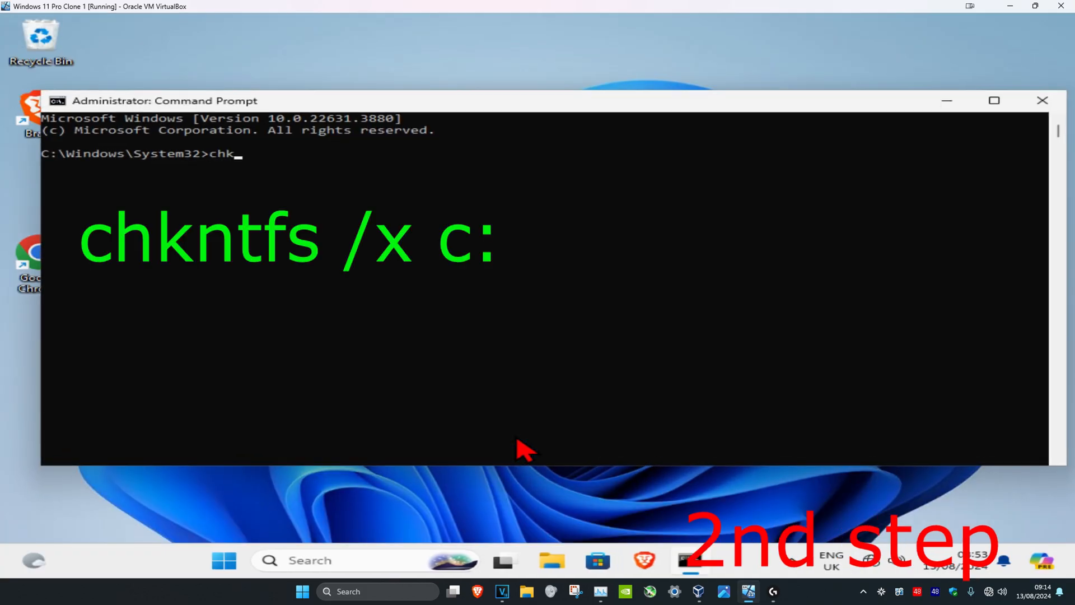
type("ntfs /")
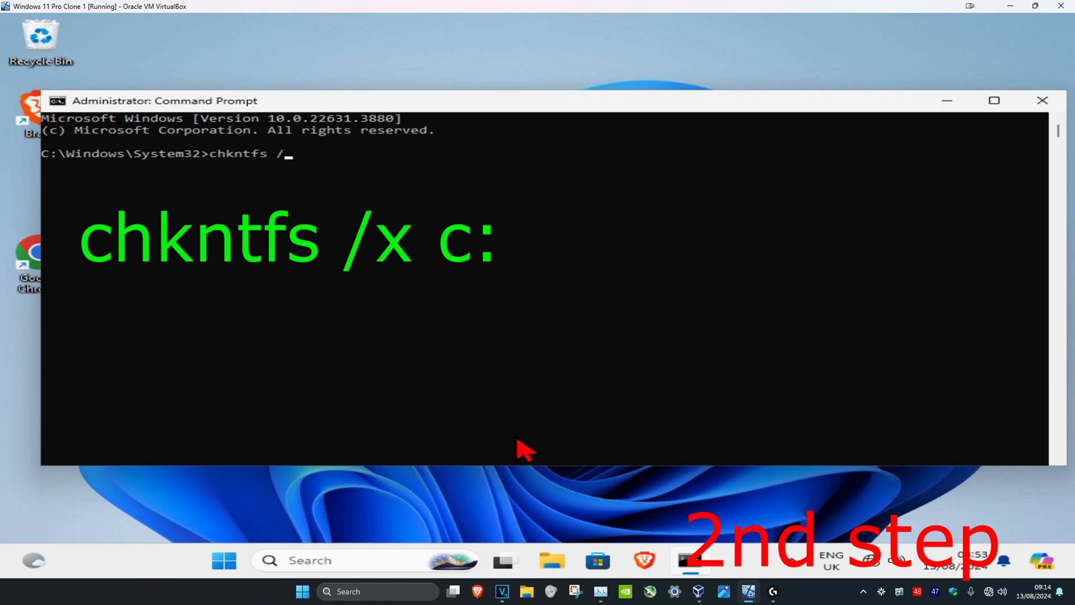
type("x")
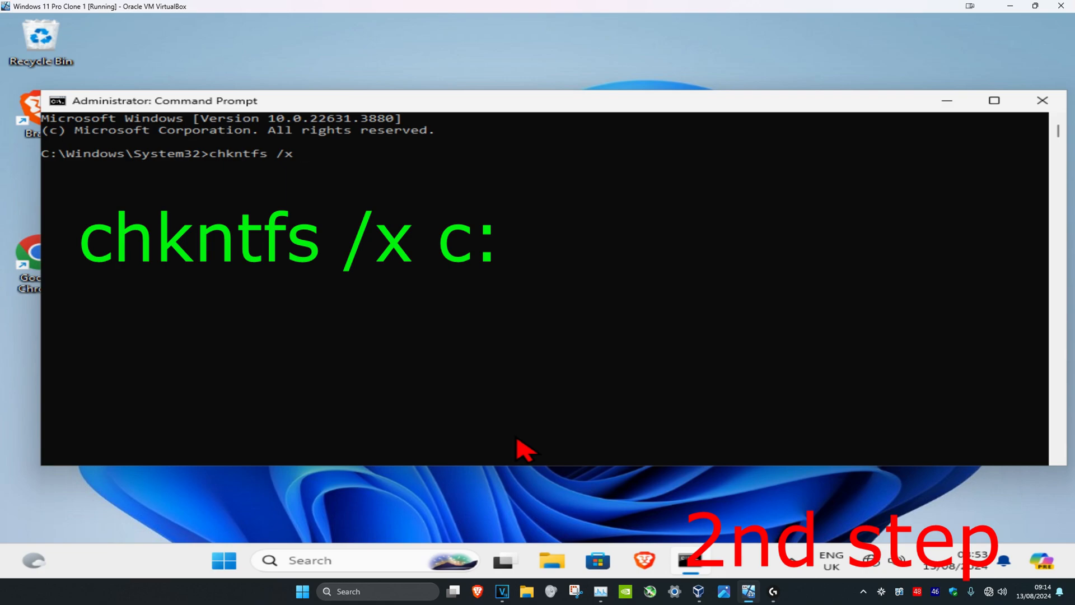
type("c:")
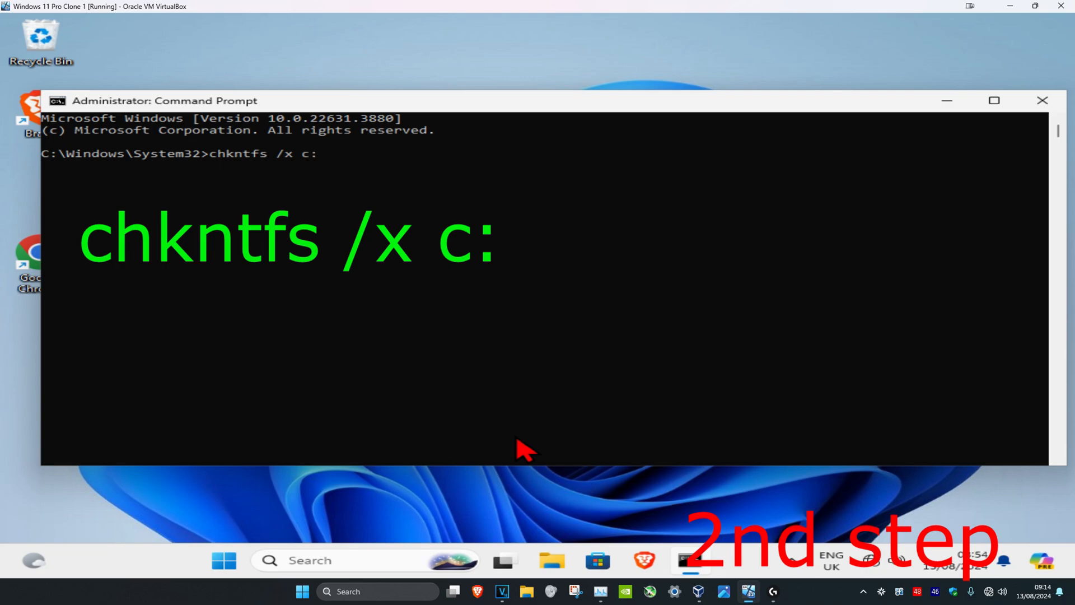
key("Enter")
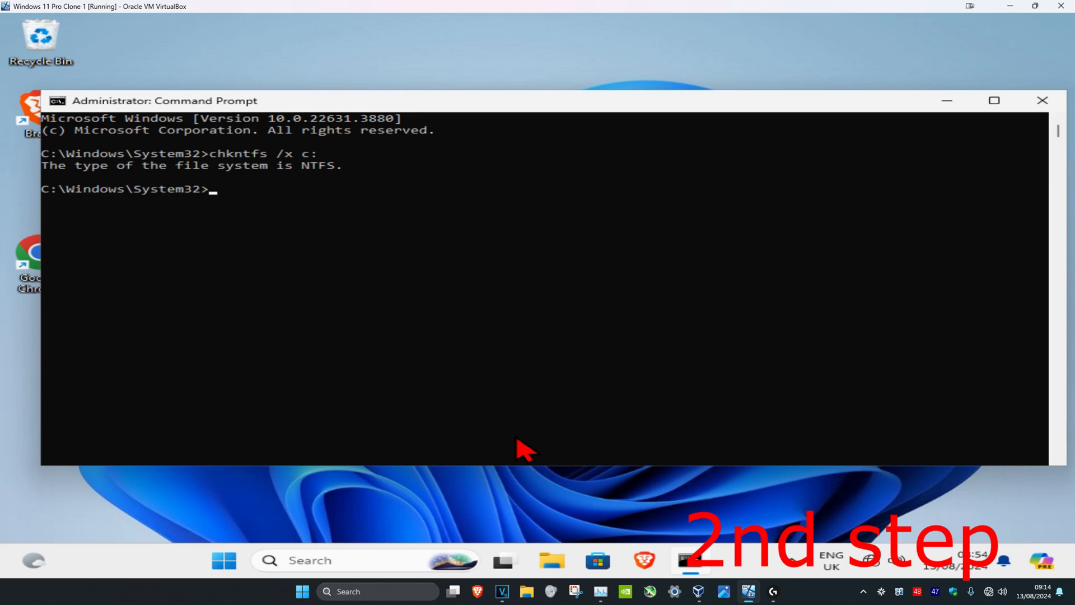
mouse_move(269, 228)
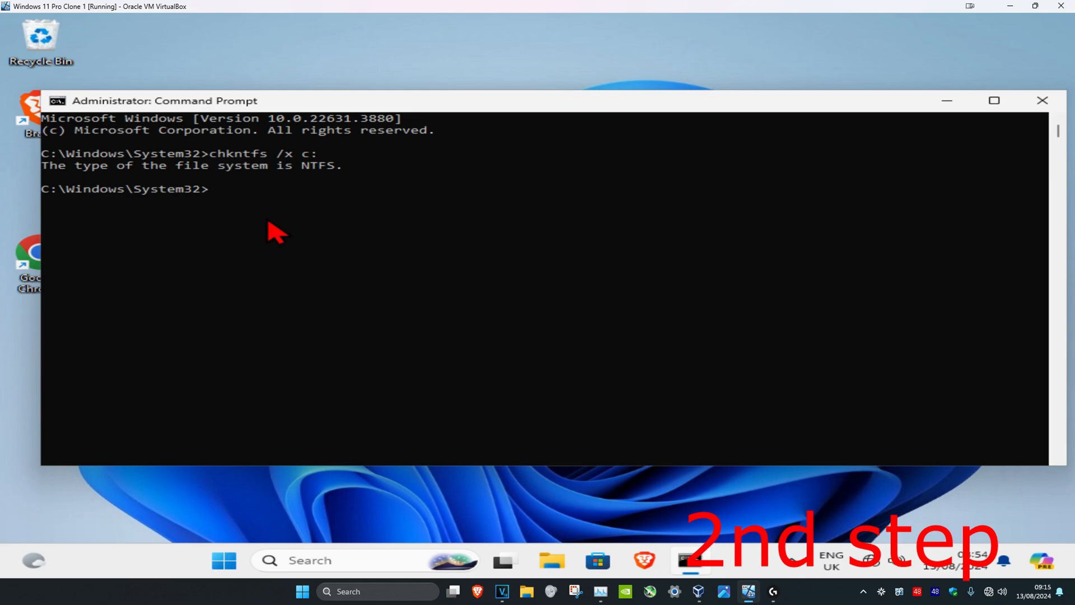
Step: Run chkdsk /f c: and answer Y to schedule the check at next restart
type("chkdsk")
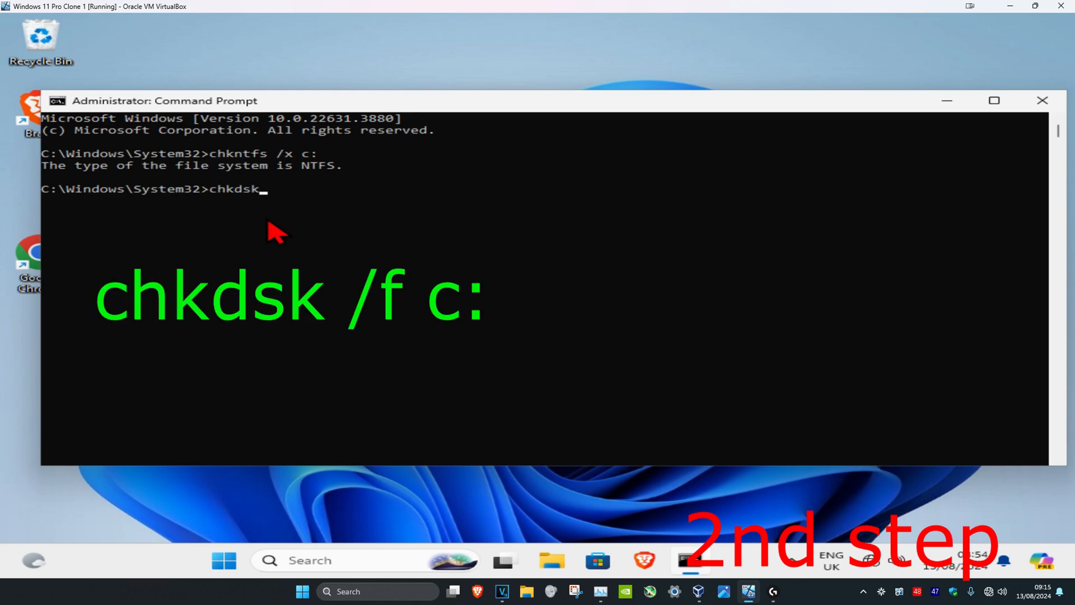
type("/f")
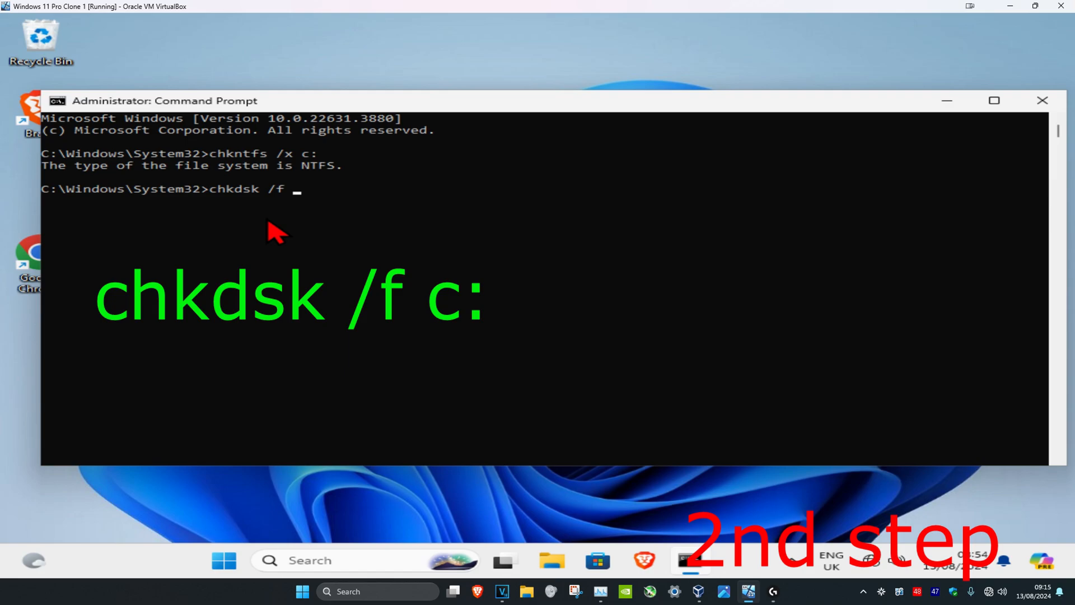
type("c:")
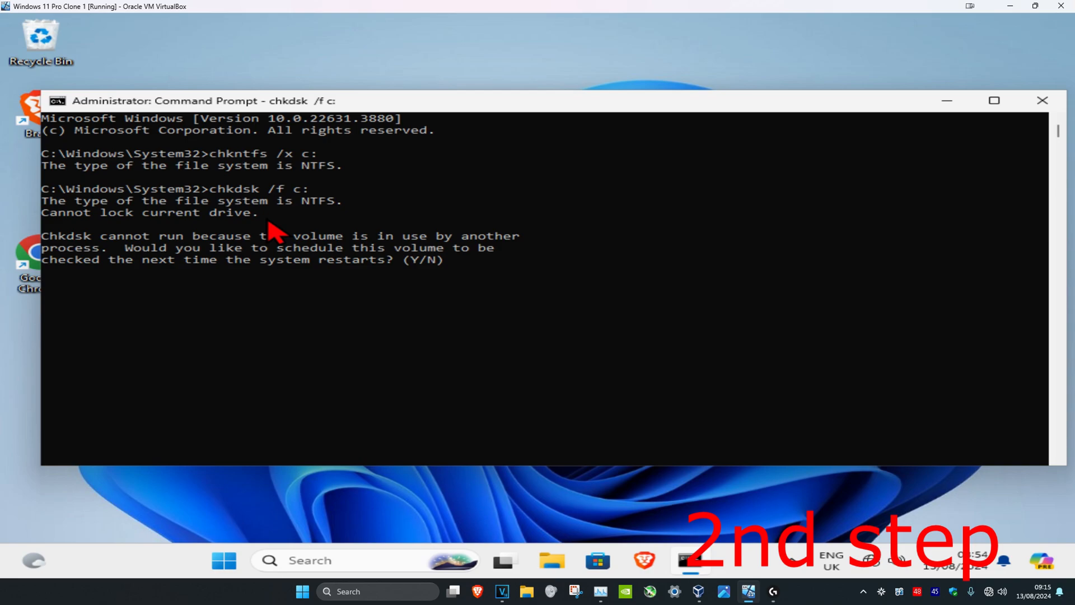
type("Y")
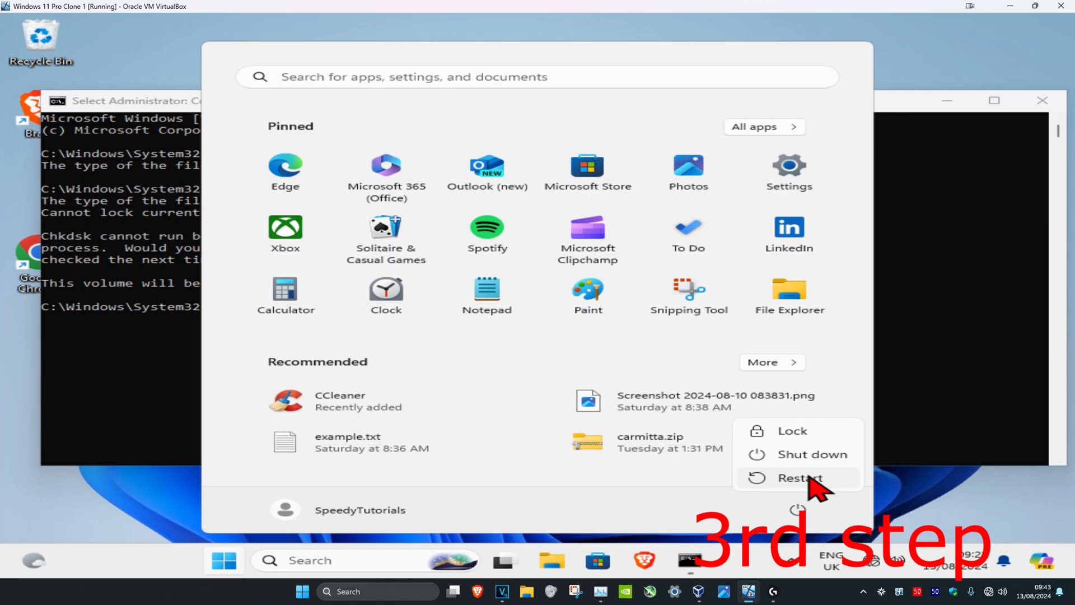
Step: Restart the PC from the Start menu's Power options so the disk check runs at boot
left_click(800, 477)
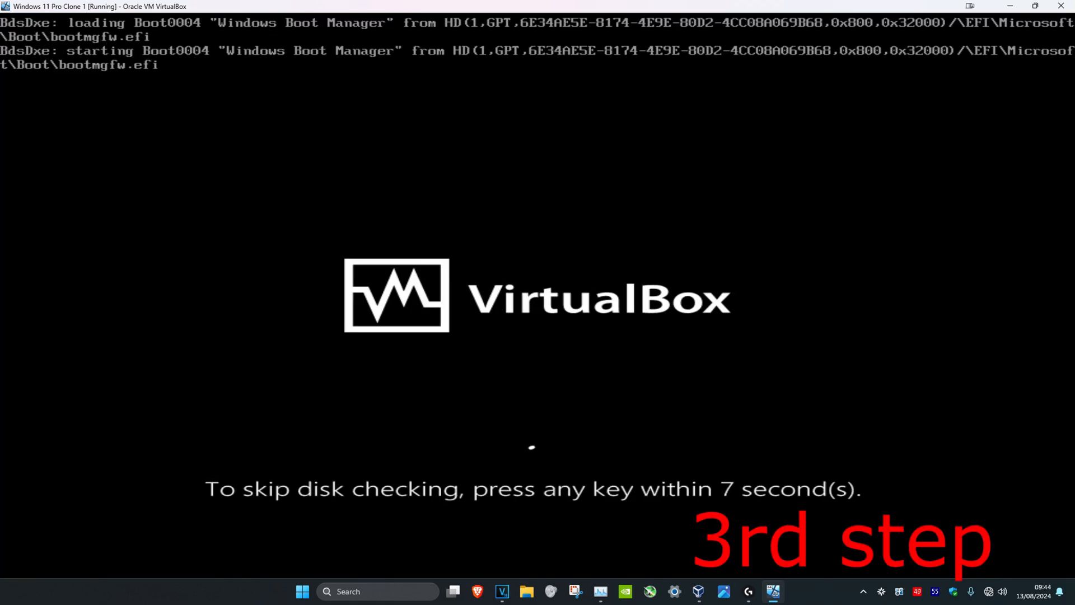